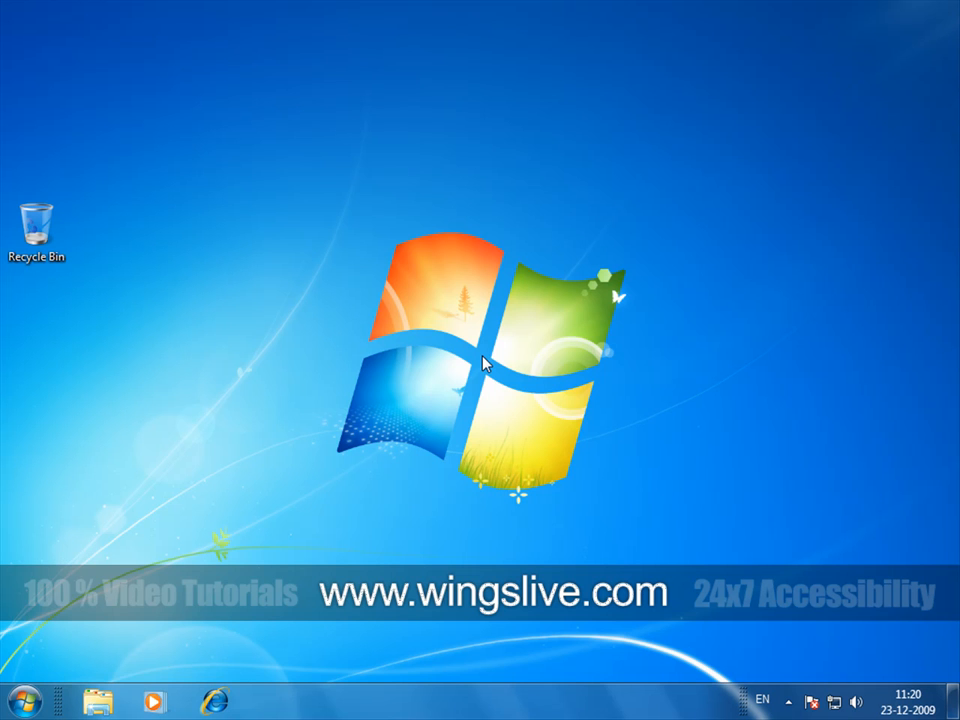
pyautogui.moveTo(490, 704)
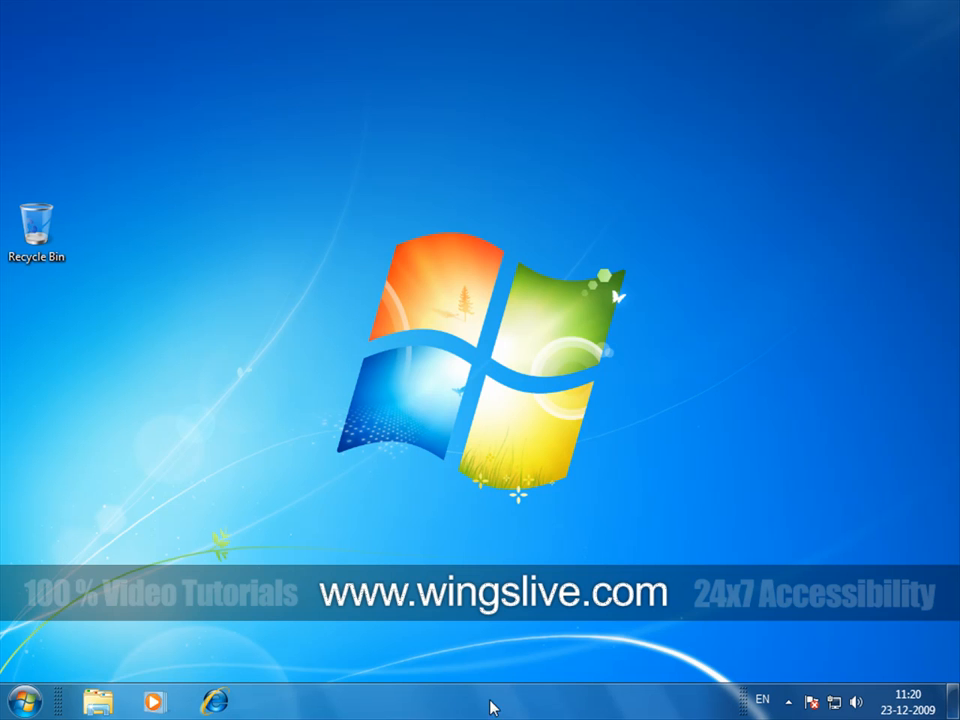
pyautogui.moveTo(336, 704)
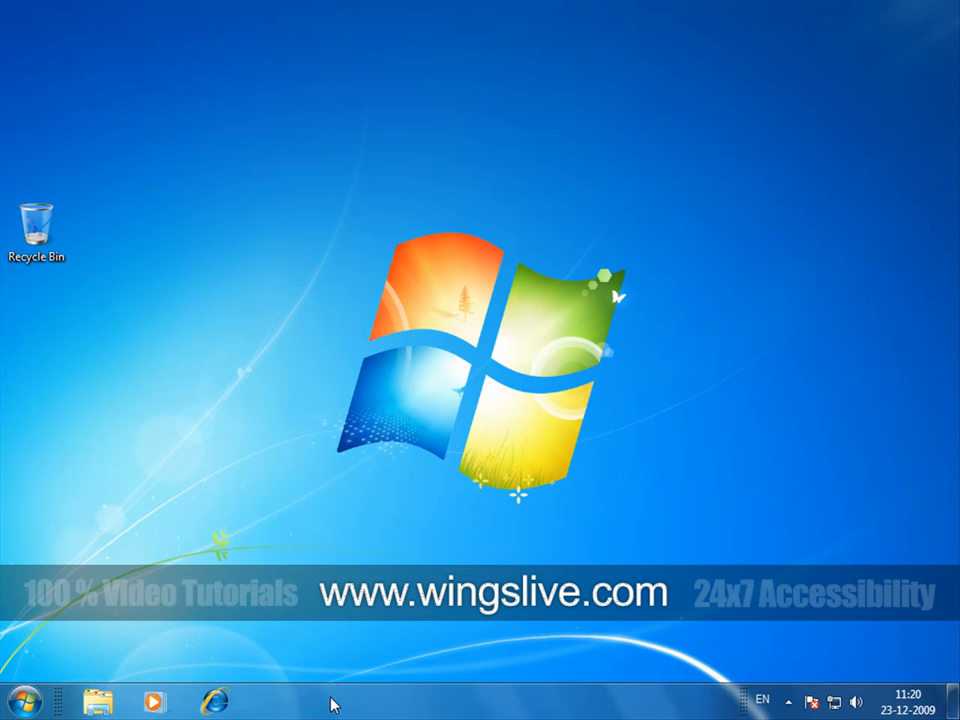
pyautogui.moveTo(804, 684)
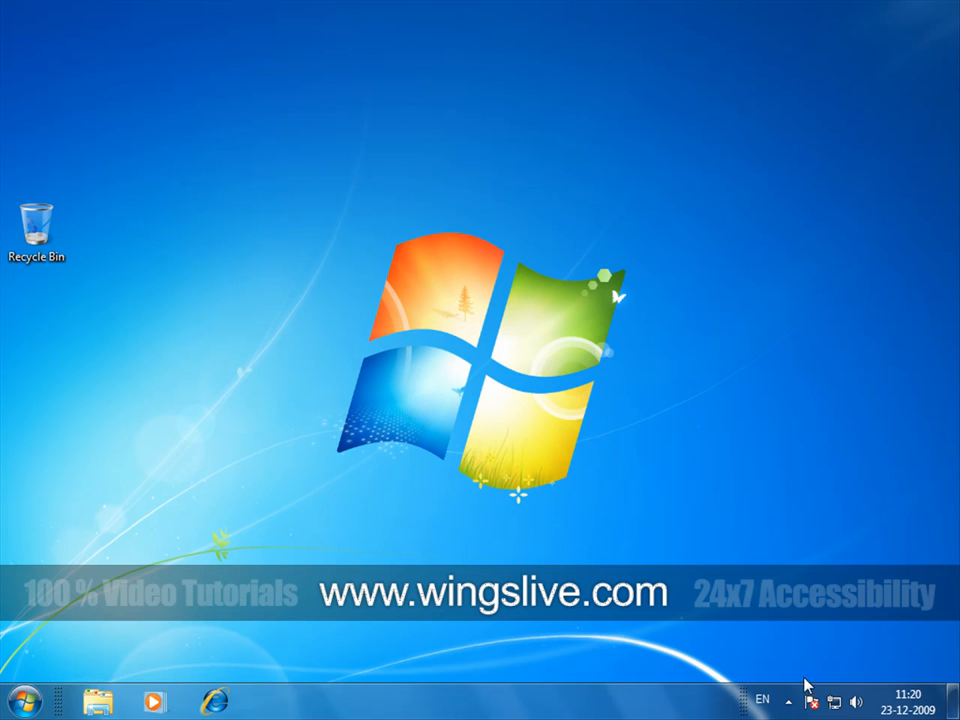
pyautogui.moveTo(276, 690)
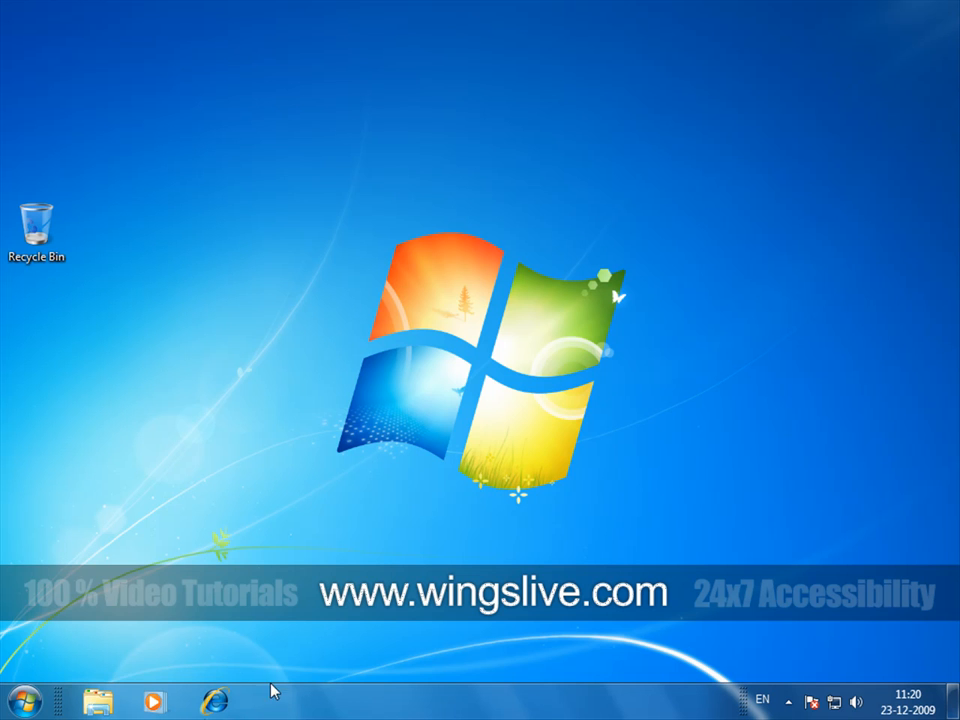
pyautogui.moveTo(716, 642)
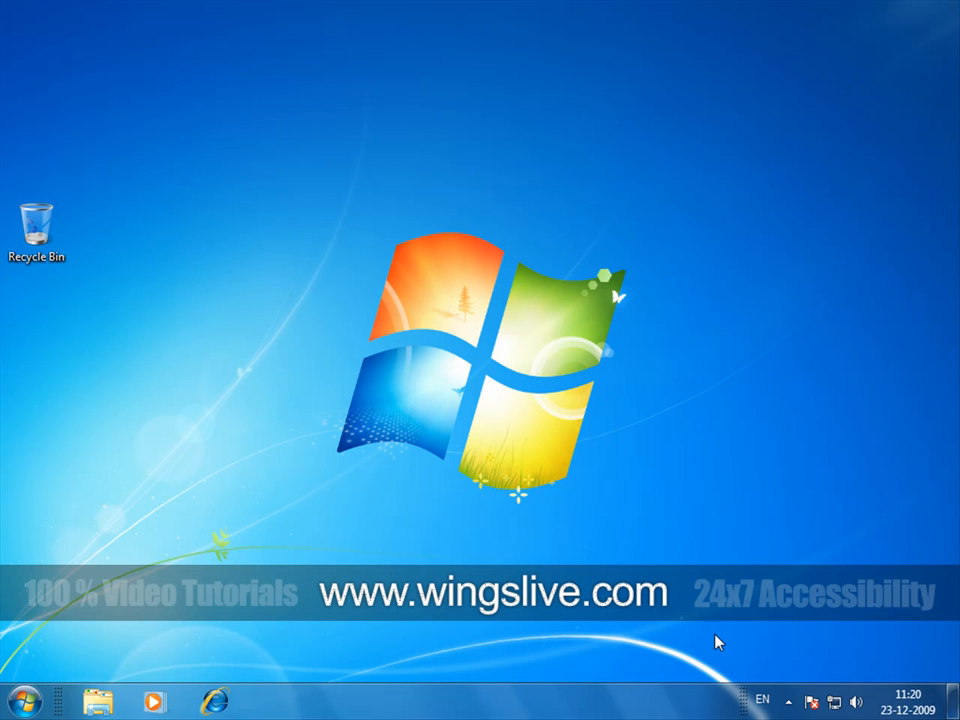
pyautogui.moveTo(790, 696)
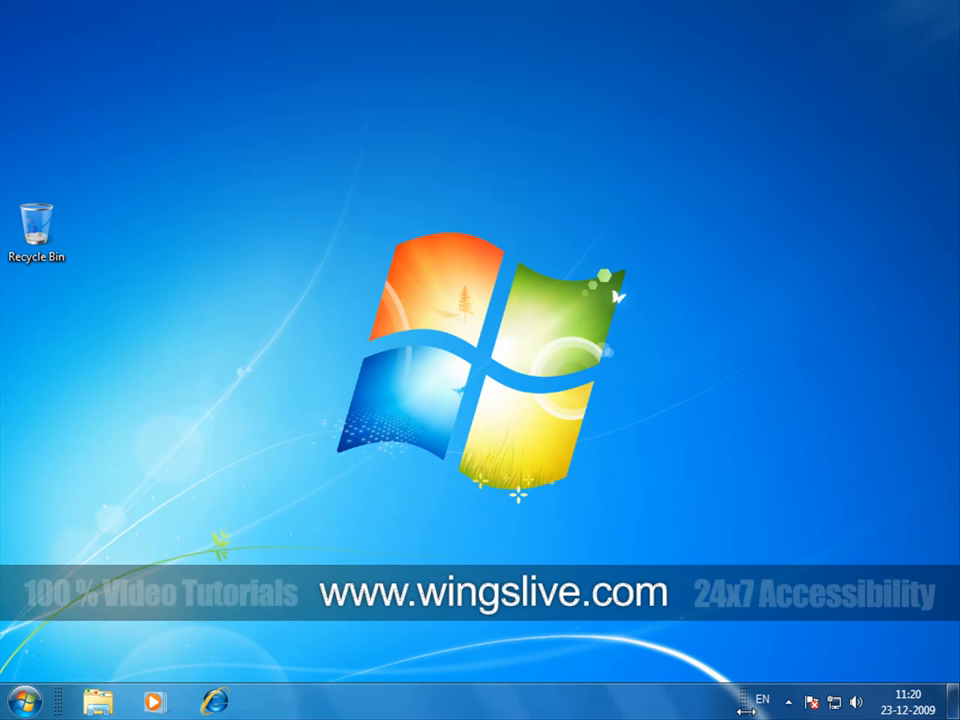
pyautogui.moveTo(148, 632)
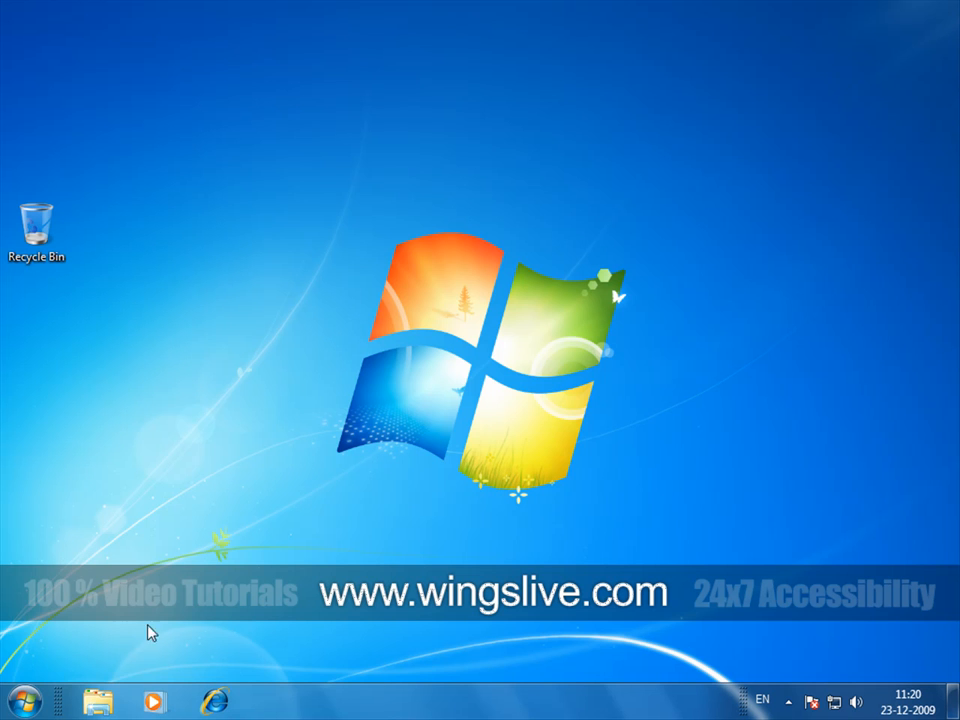
pyautogui.moveTo(244, 672)
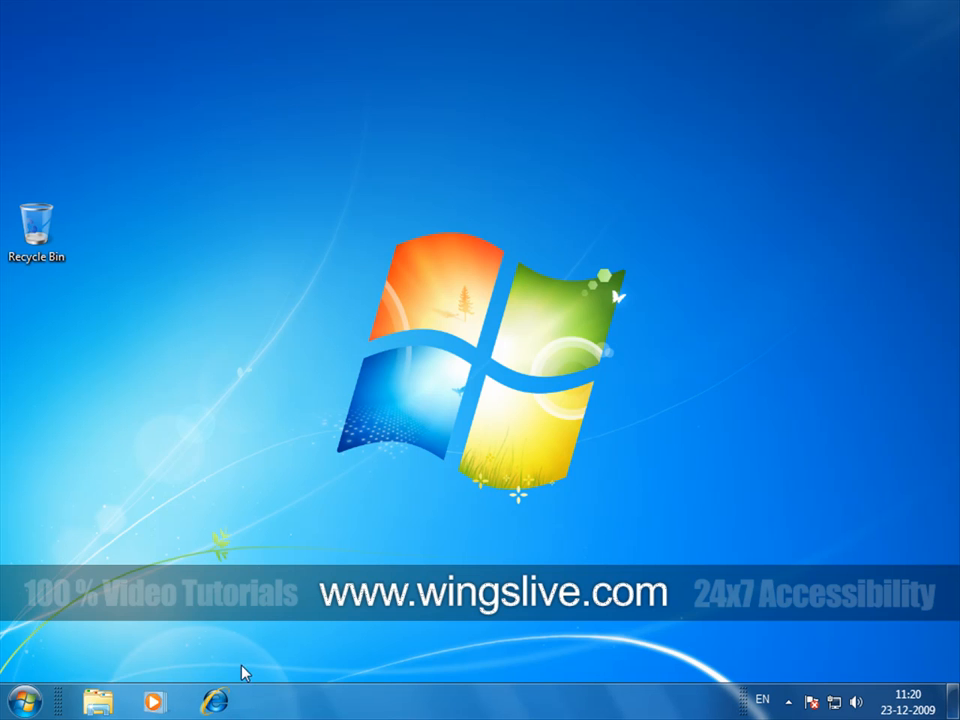
pyautogui.moveTo(436, 716)
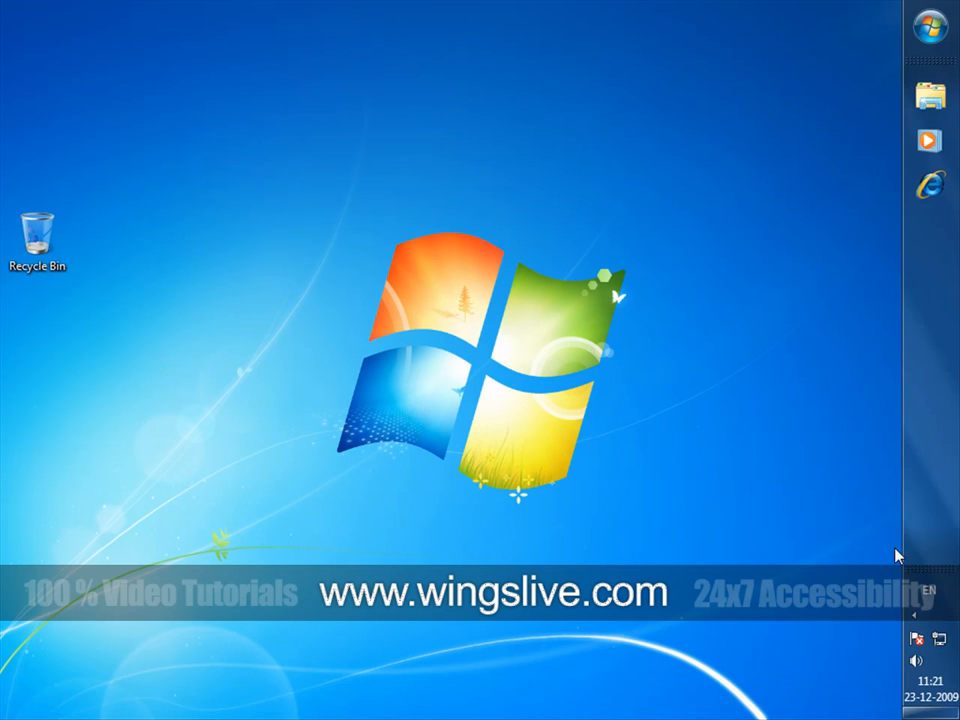
pyautogui.moveTo(600, 716)
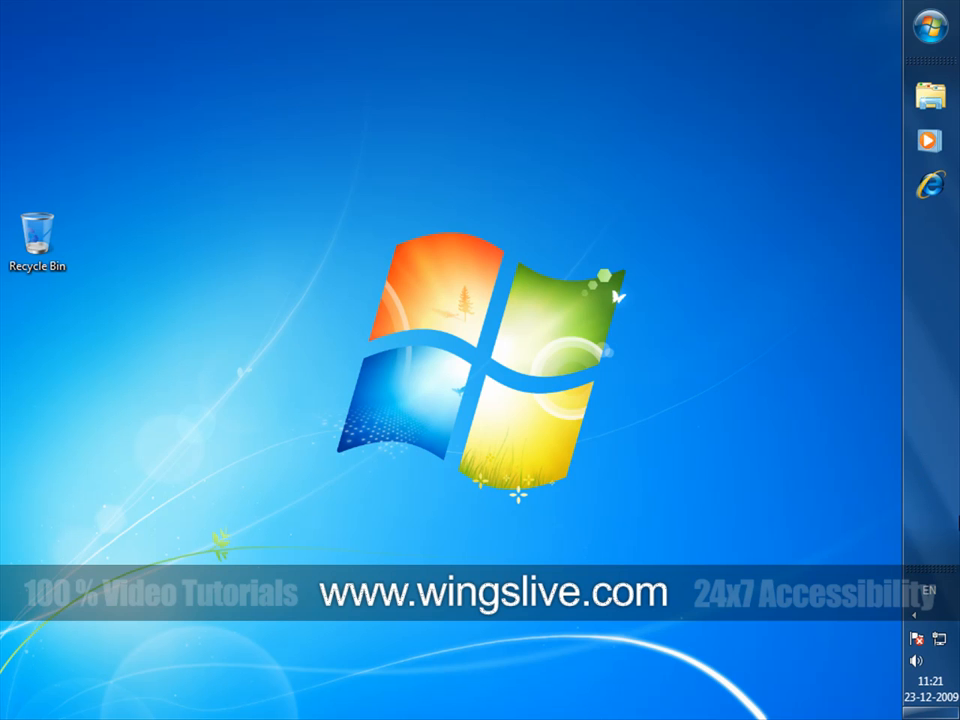
pyautogui.moveTo(922, 528)
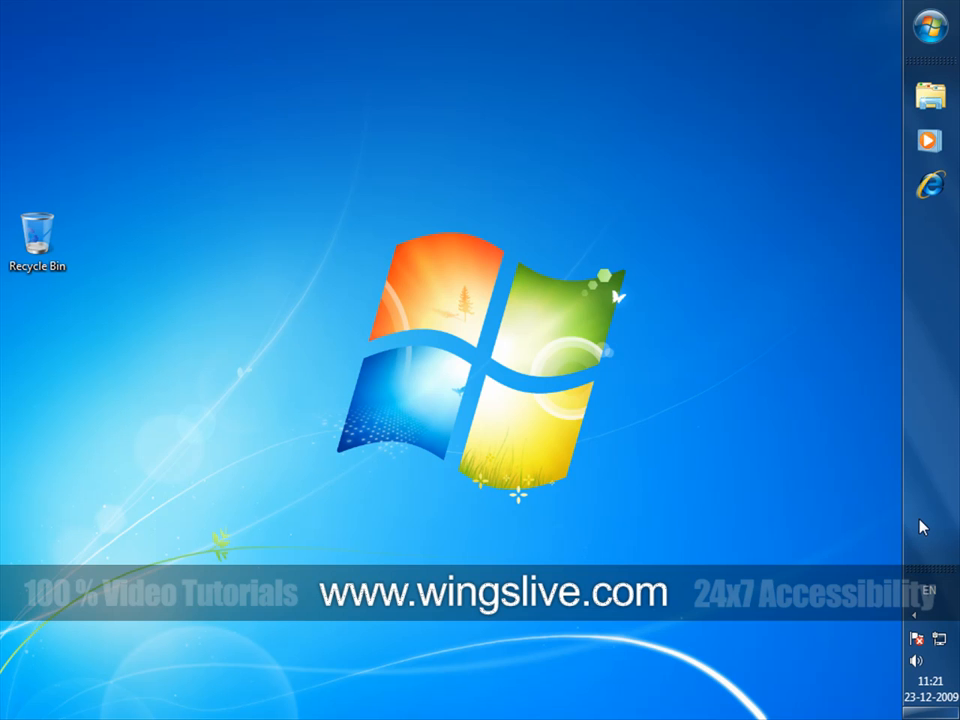
pyautogui.moveTo(938, 510)
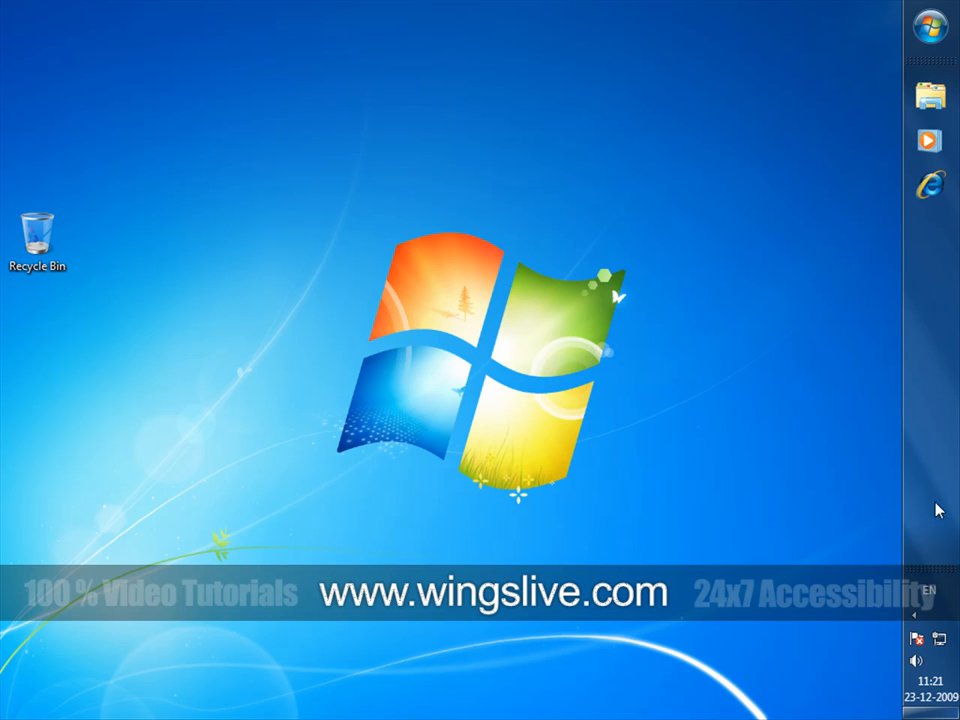
pyautogui.moveTo(924, 278)
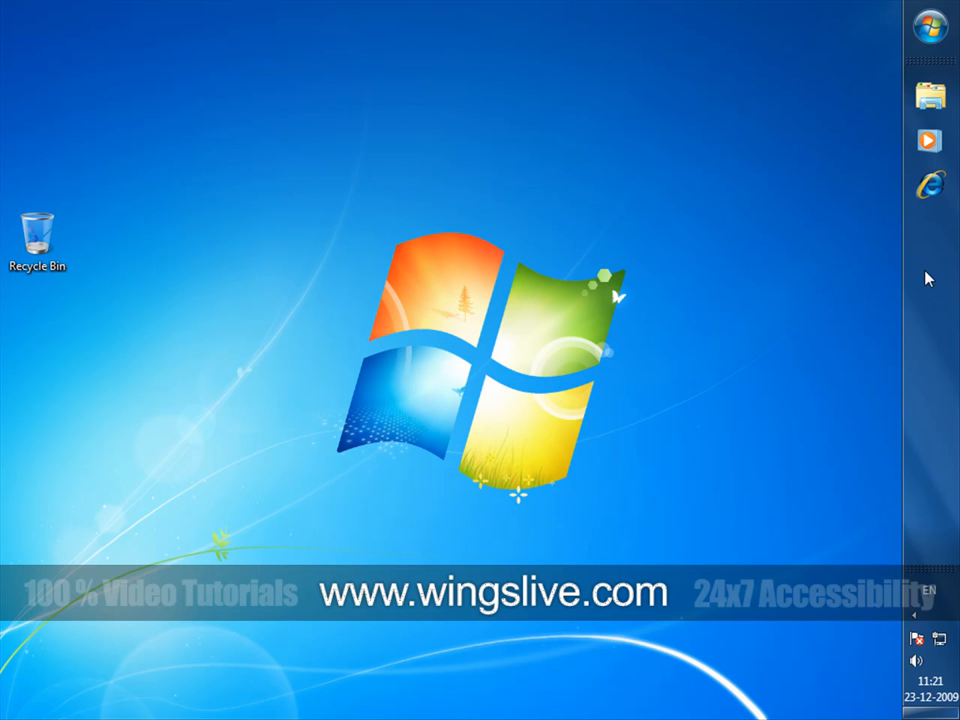
# Drag the taskbar to dock it along the screen edge.
pyautogui.click(934, 28)
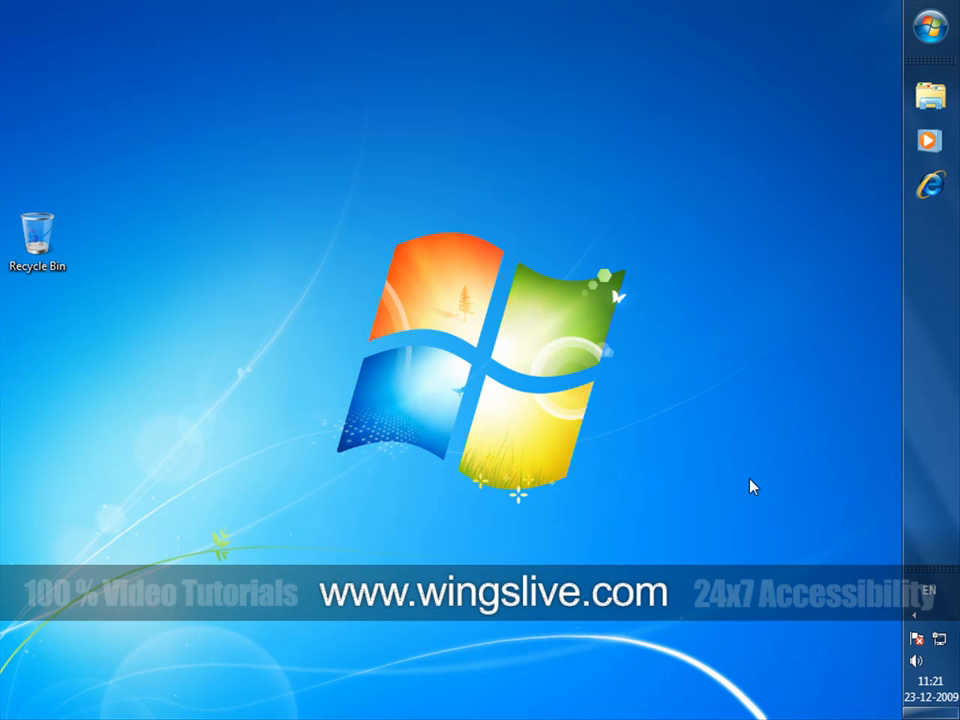
pyautogui.moveTo(932, 412)
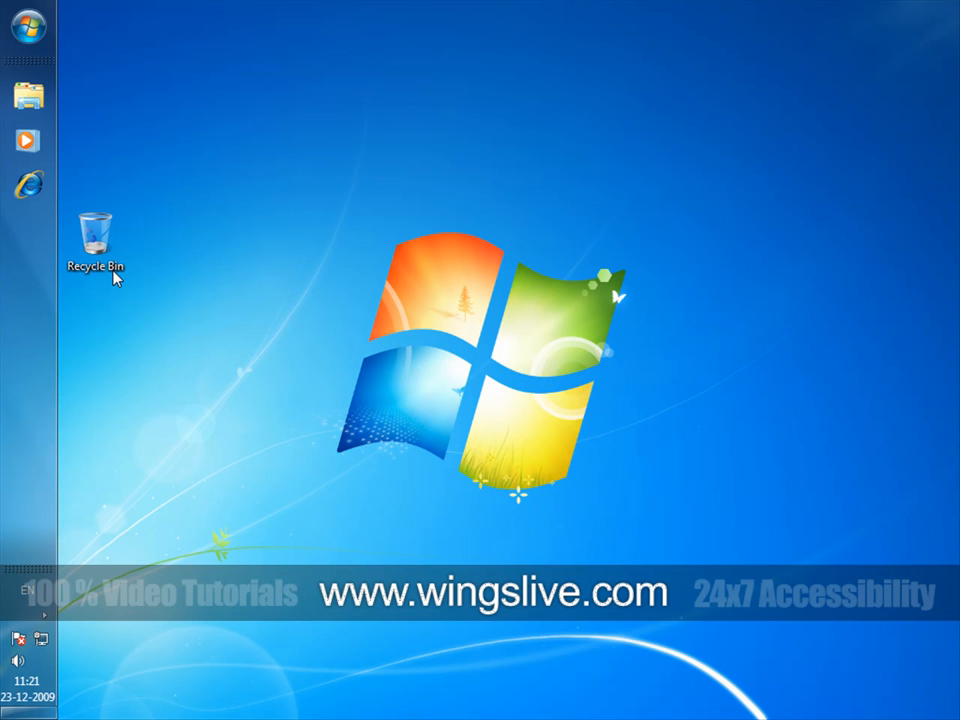
pyautogui.moveTo(40, 312)
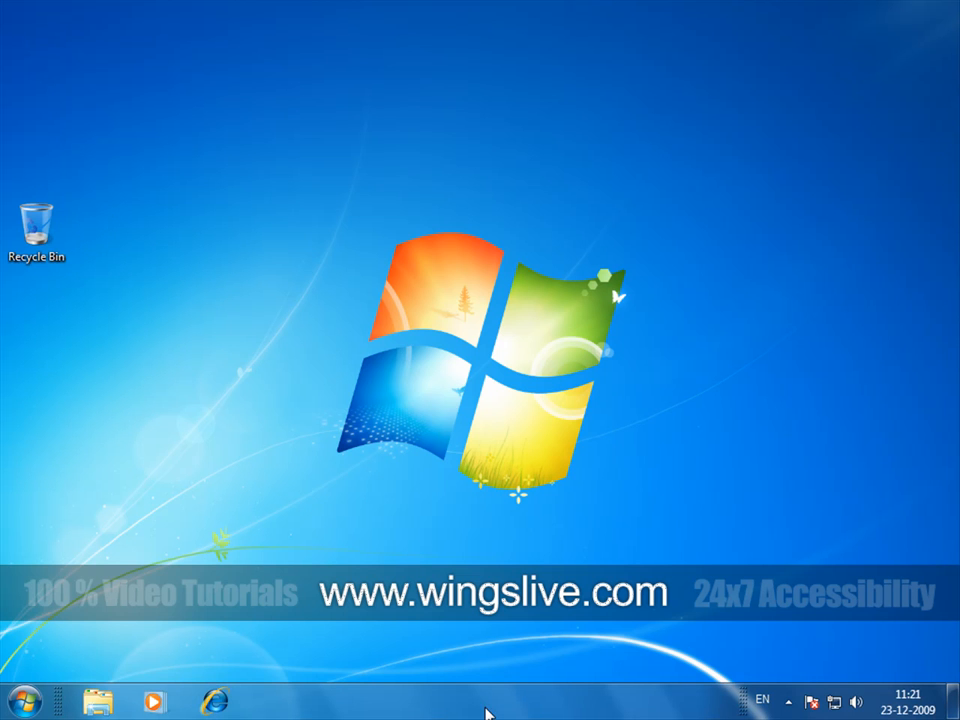
pyautogui.moveTo(496, 694)
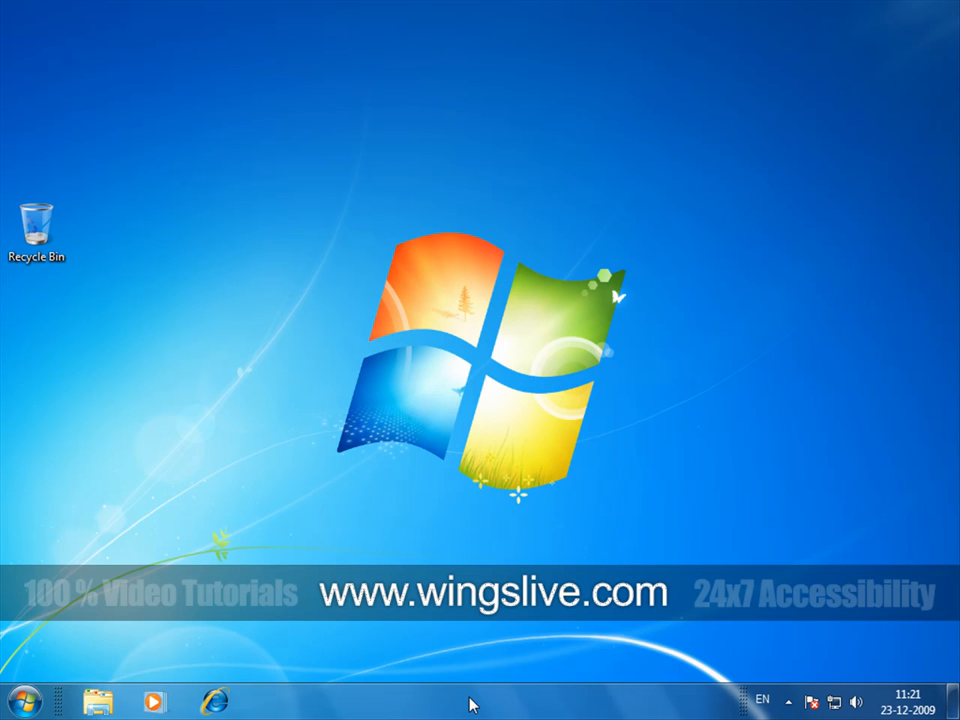
# Lock the bottom taskbar in place via its context menu's 'Lock the taskbar' option.
pyautogui.rightClick(472, 704)
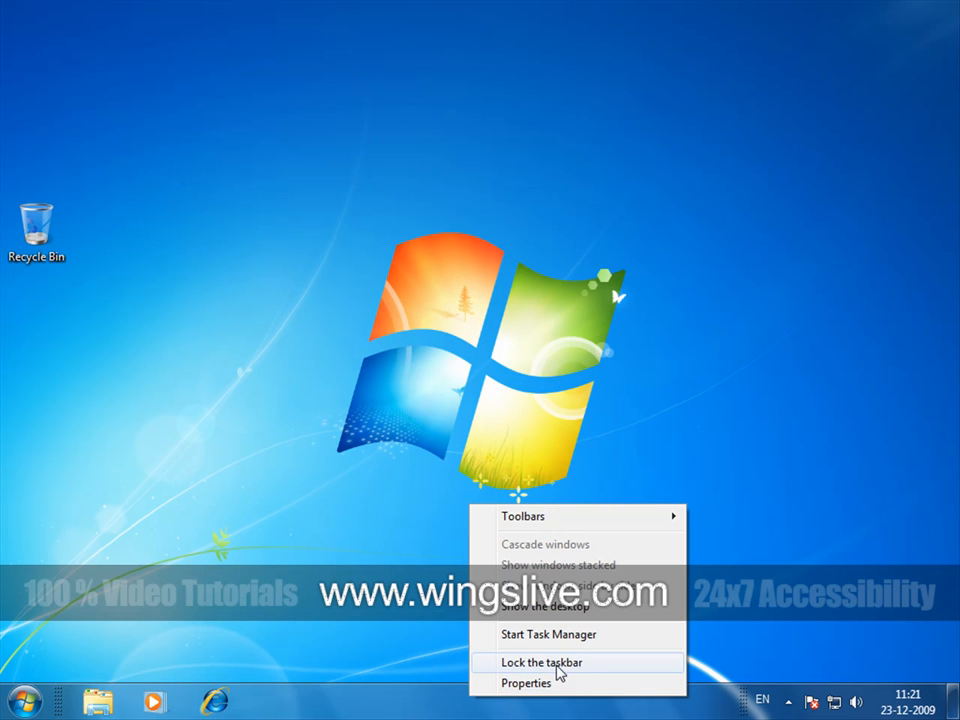
pyautogui.click(544, 662)
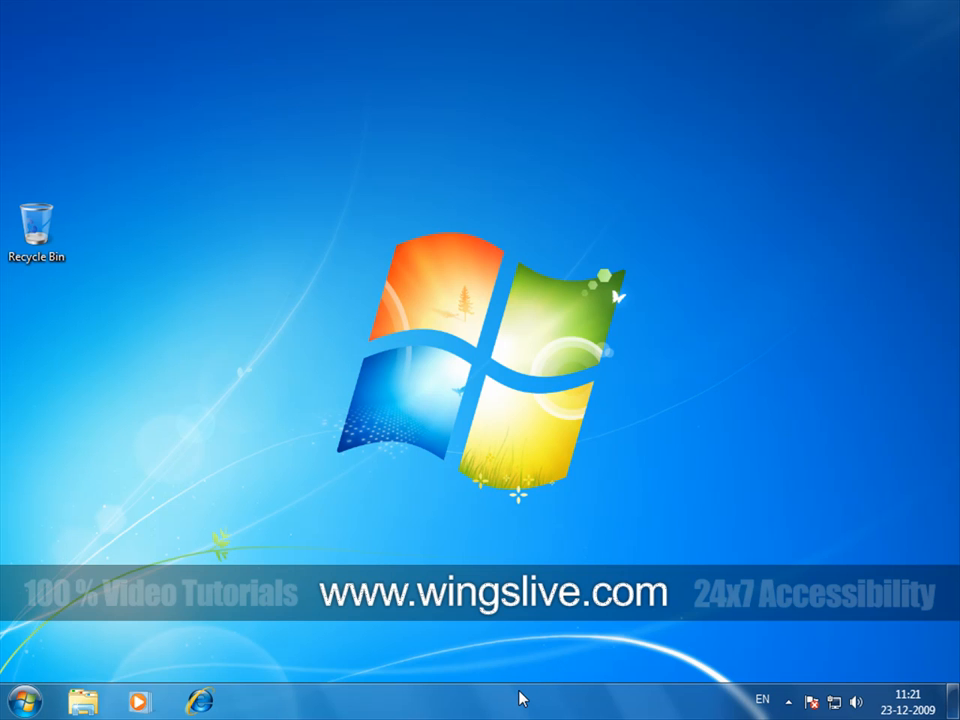
pyautogui.rightClick(520, 698)
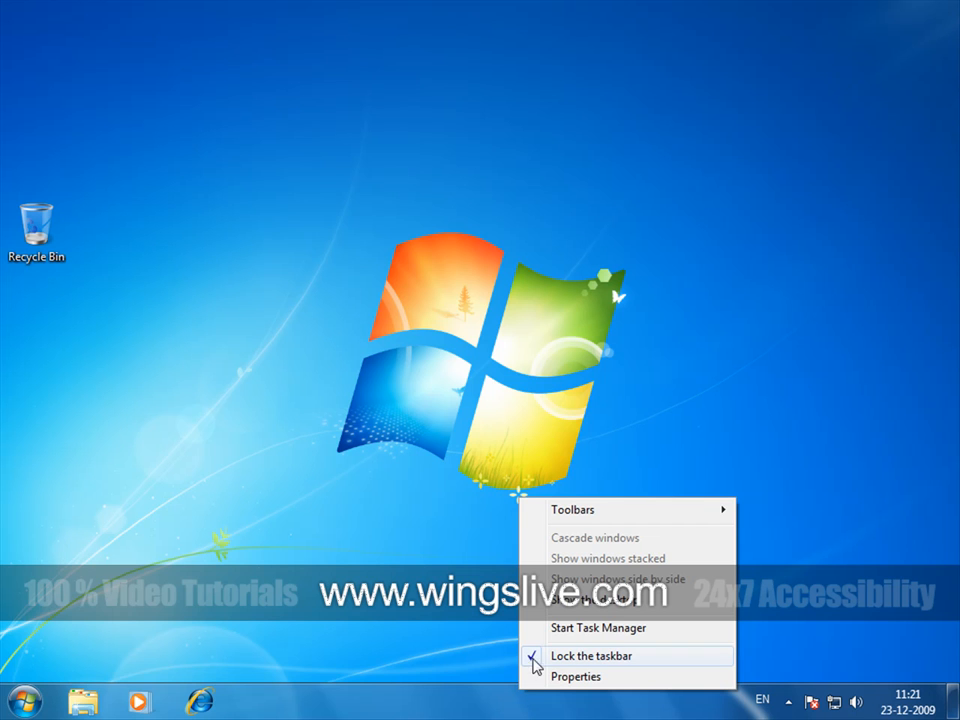
pyautogui.moveTo(572, 664)
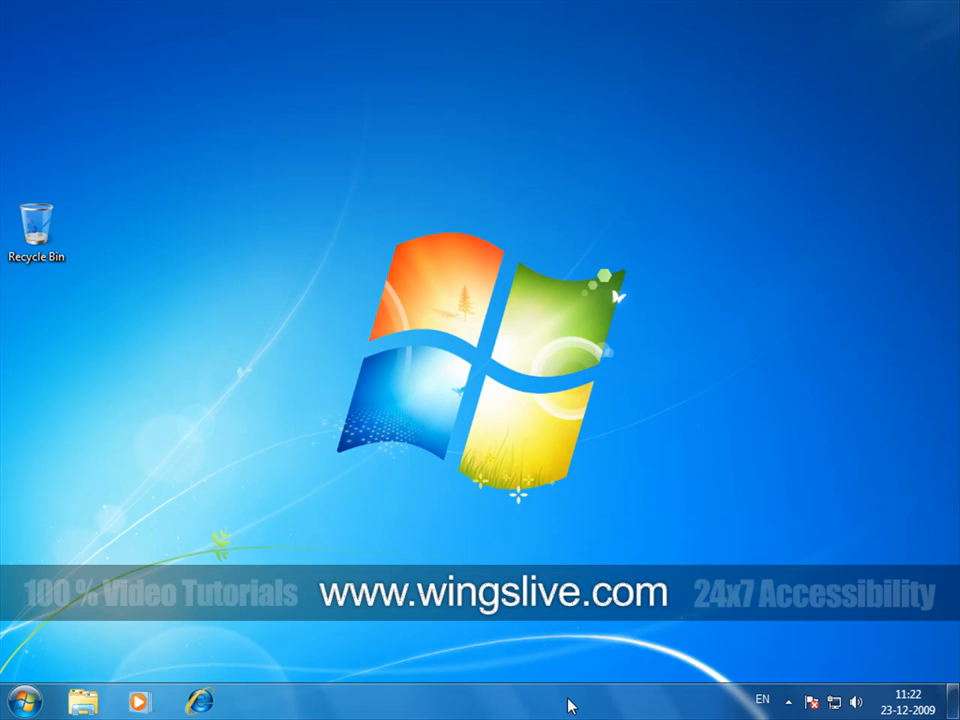
pyautogui.moveTo(864, 584)
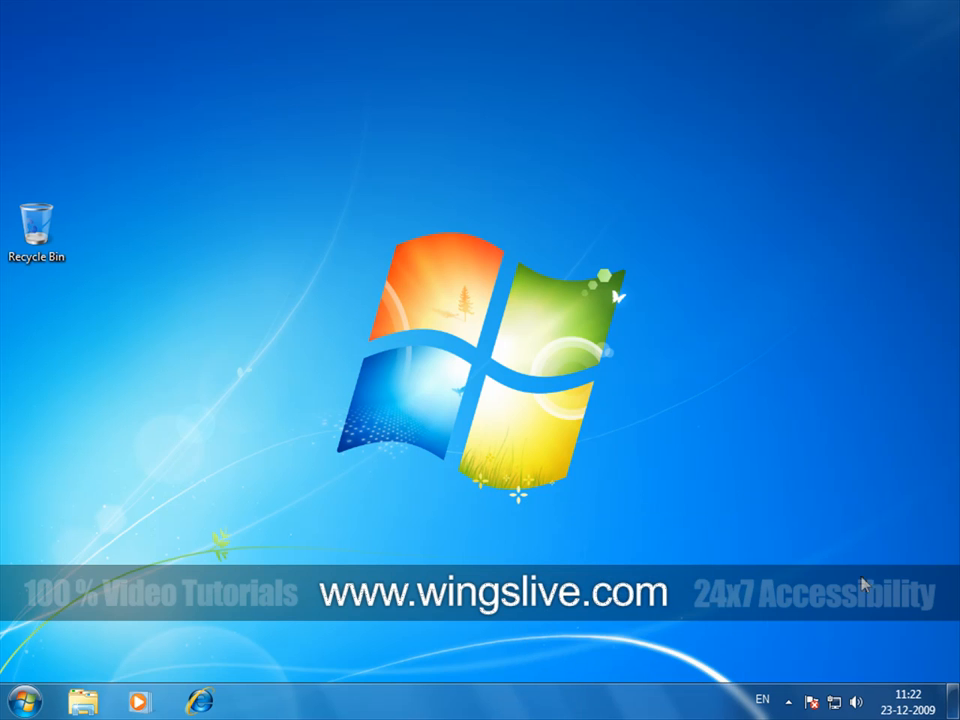
pyautogui.moveTo(948, 552)
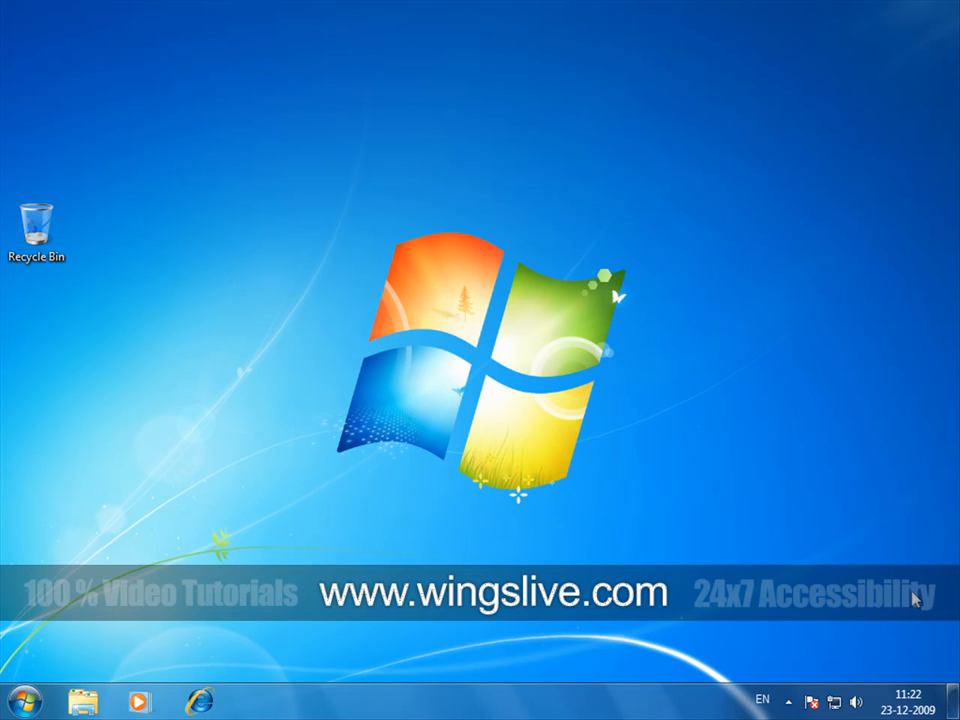
pyautogui.moveTo(552, 700)
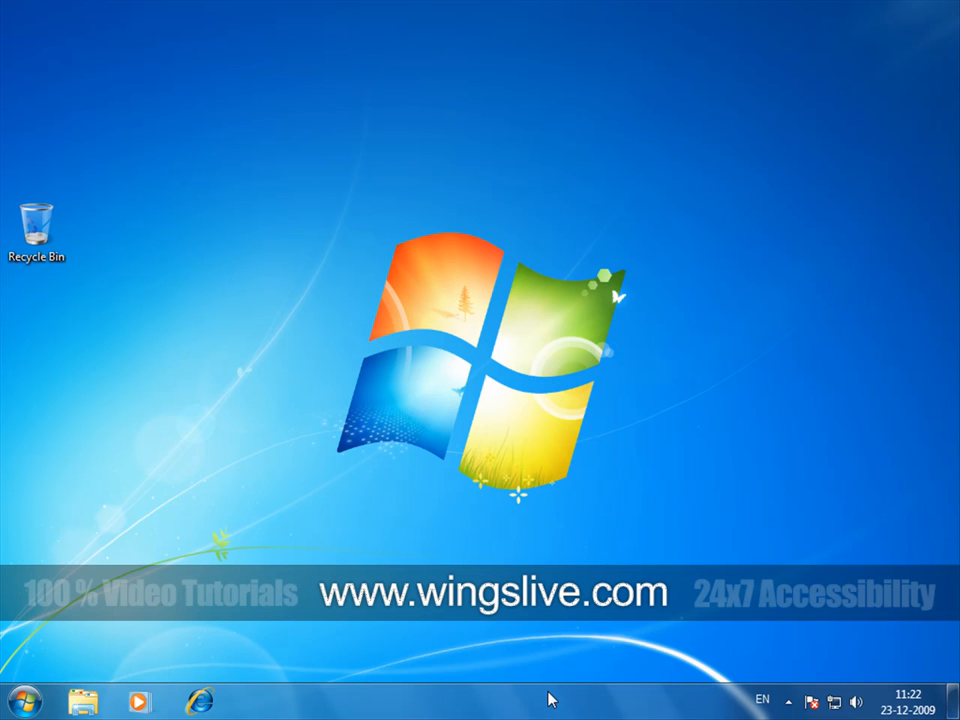
pyautogui.moveTo(508, 704)
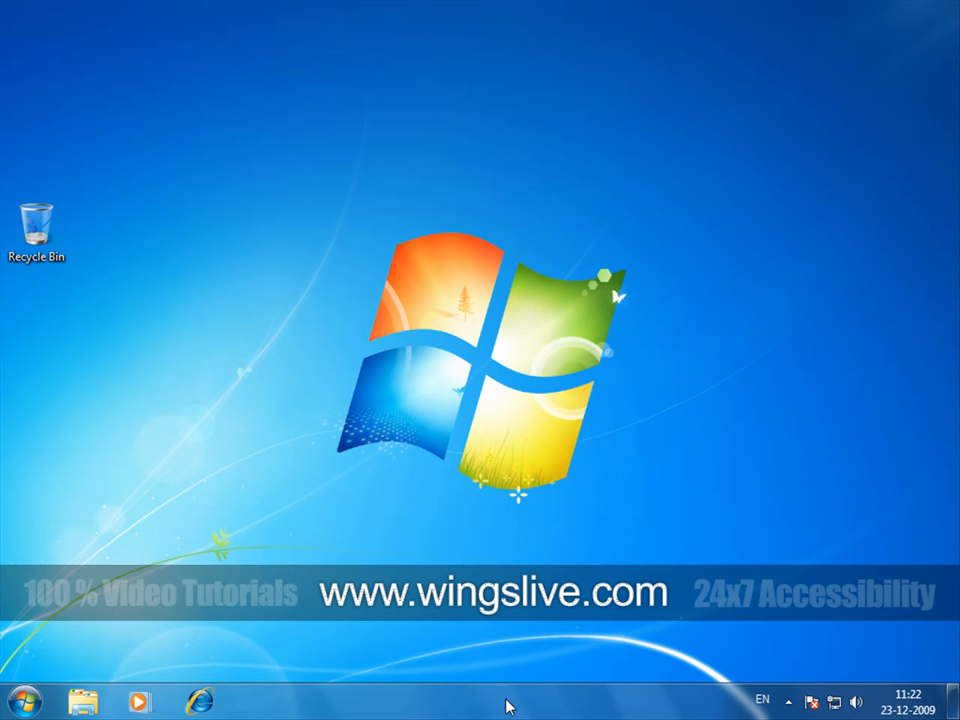
pyautogui.moveTo(92, 704)
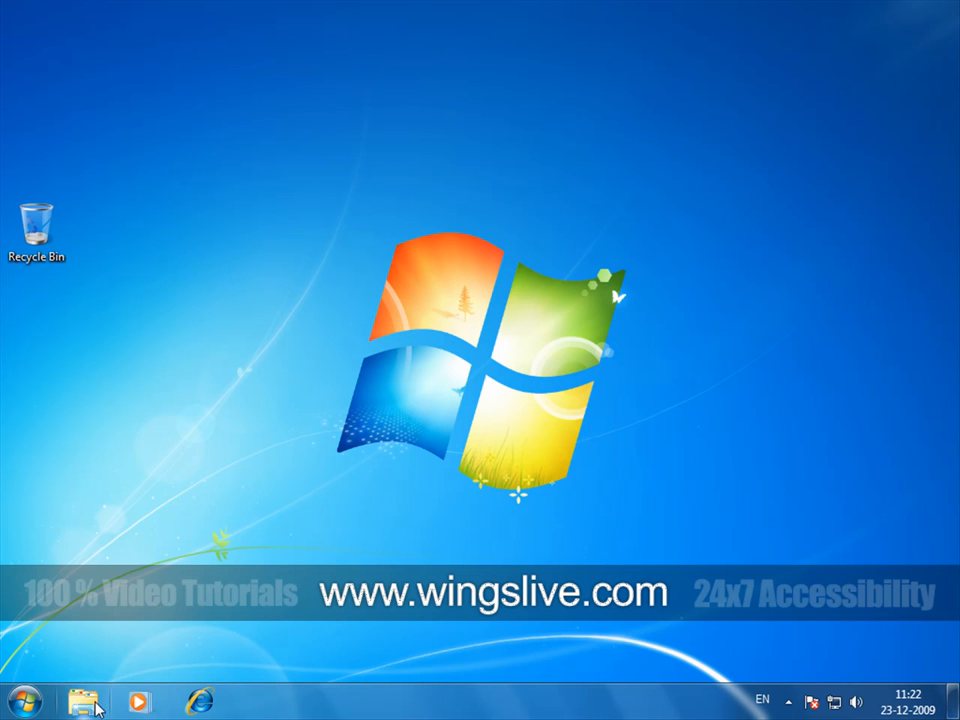
pyautogui.moveTo(236, 704)
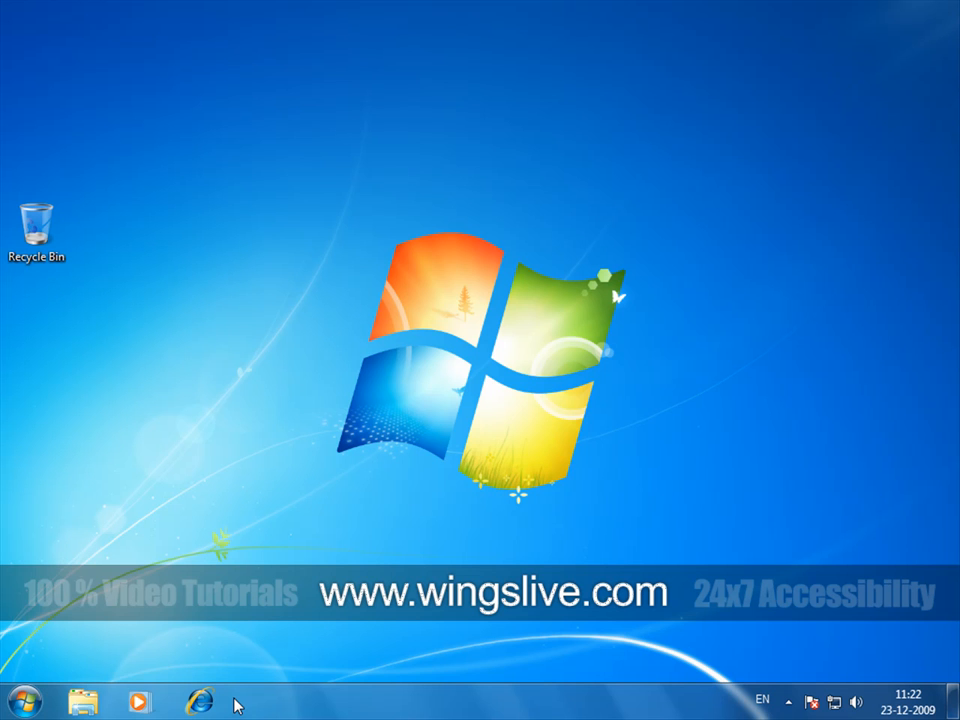
pyautogui.moveTo(162, 704)
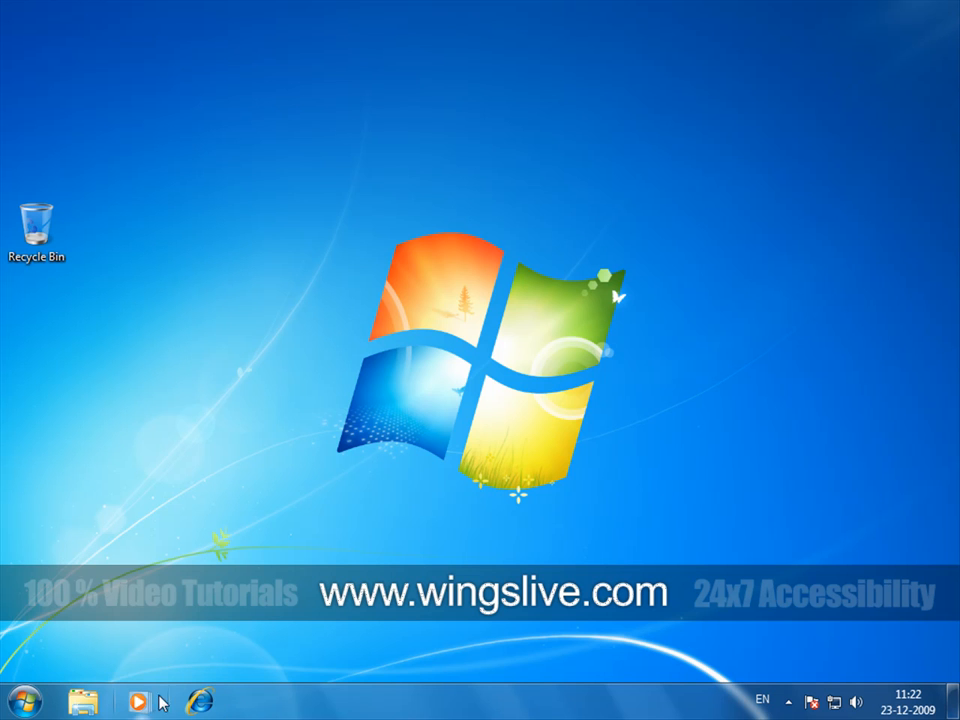
pyautogui.moveTo(240, 704)
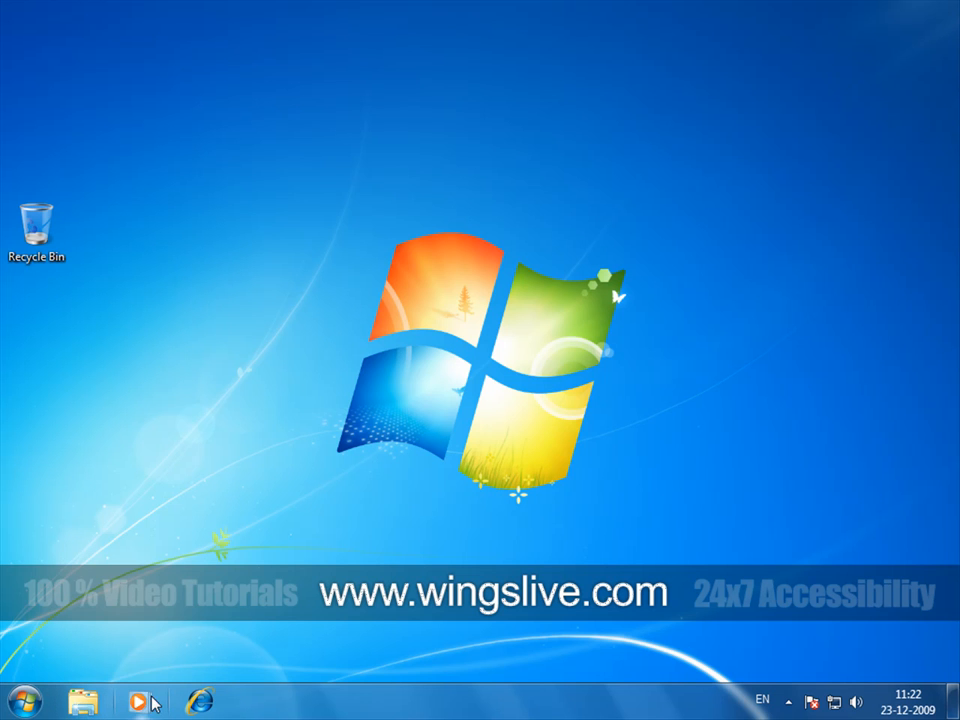
pyautogui.moveTo(200, 710)
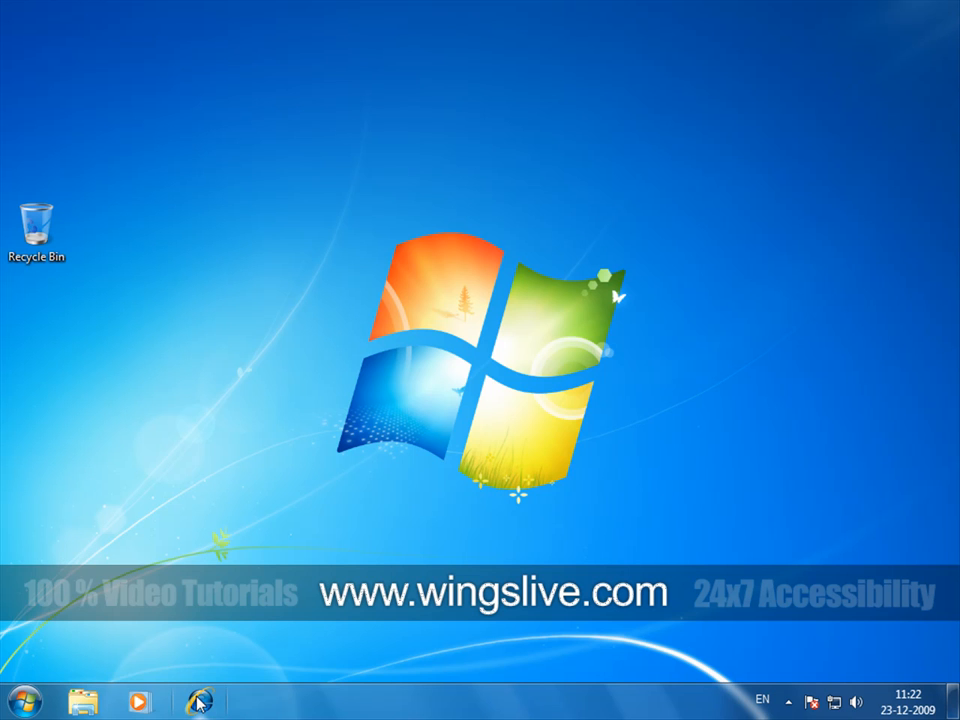
pyautogui.moveTo(196, 700)
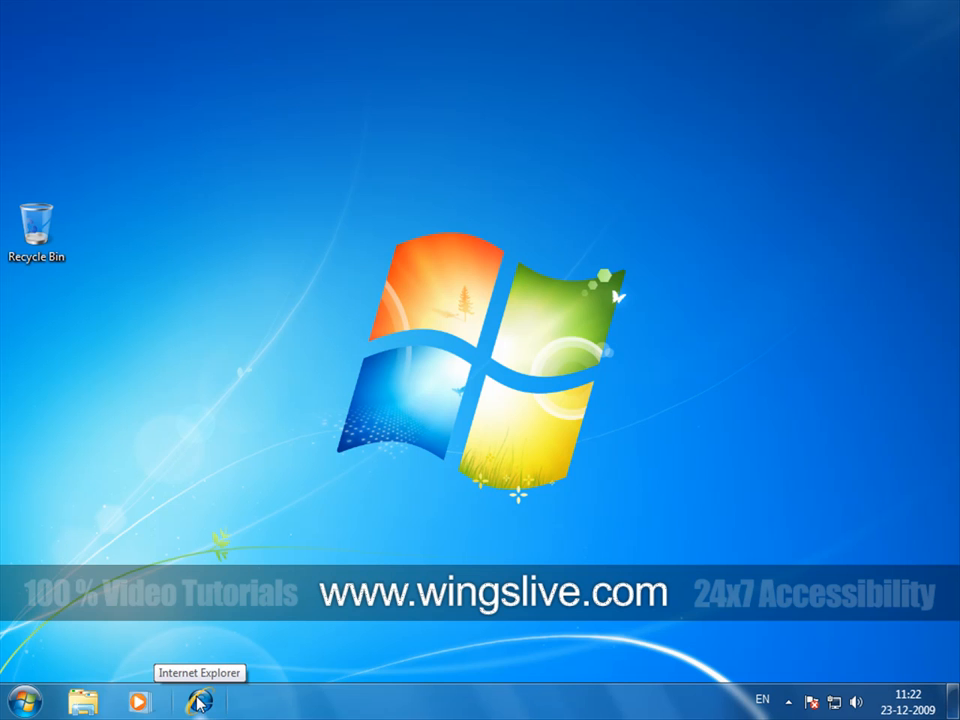
pyautogui.moveTo(232, 704)
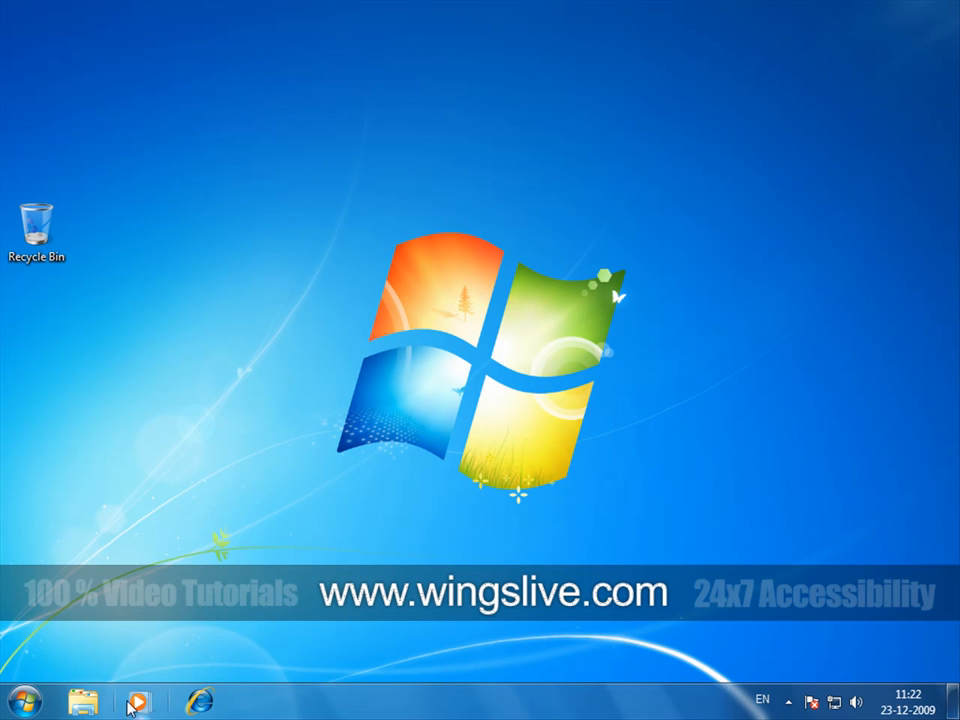
# Launch Explorer Libraries, Windows Media Player and Internet Explorer from the pinned taskbar icons.
pyautogui.click(82, 702)
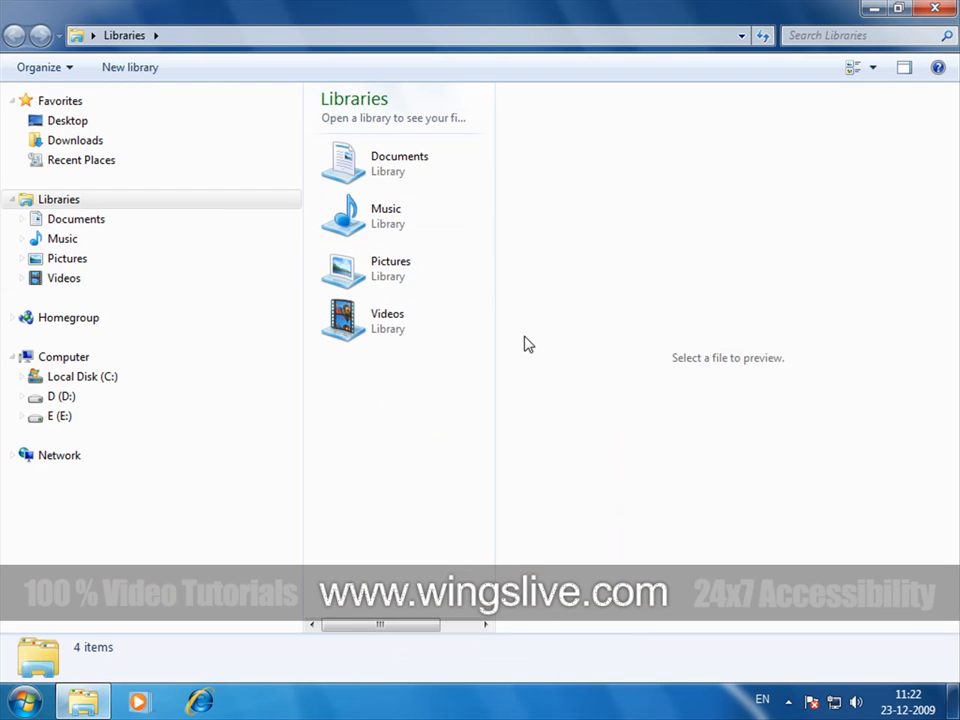
pyautogui.click(140, 700)
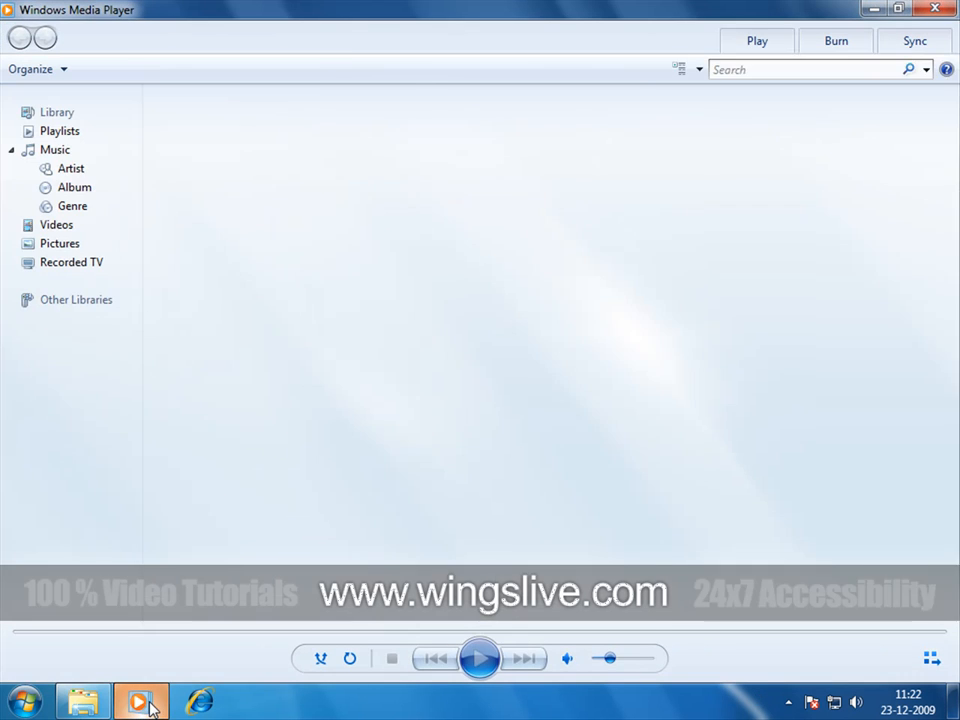
pyautogui.click(72, 168)
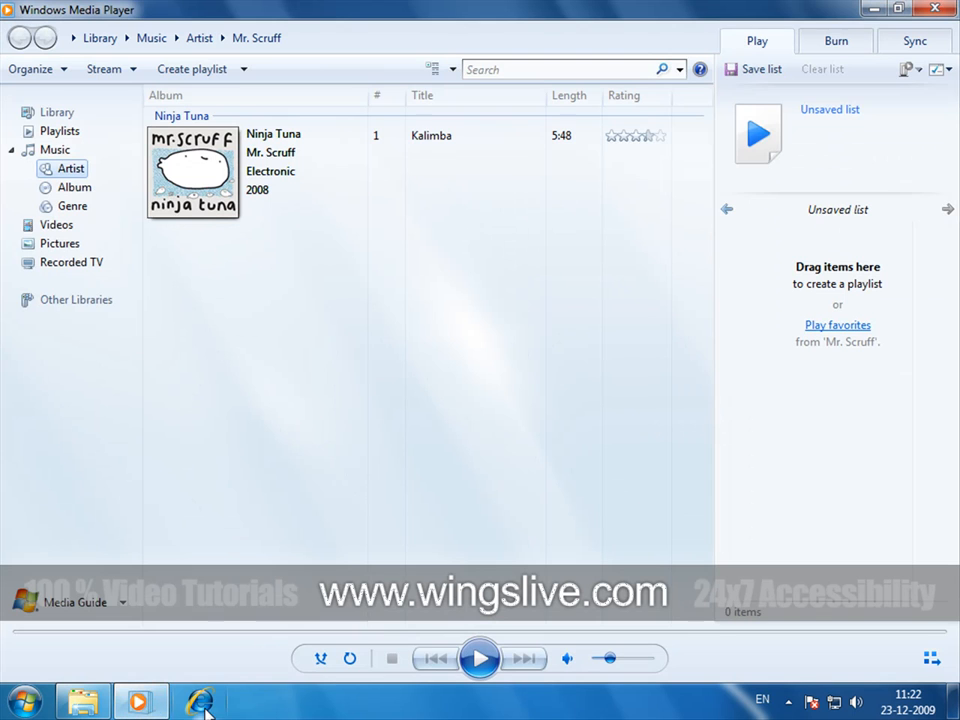
pyautogui.click(198, 700)
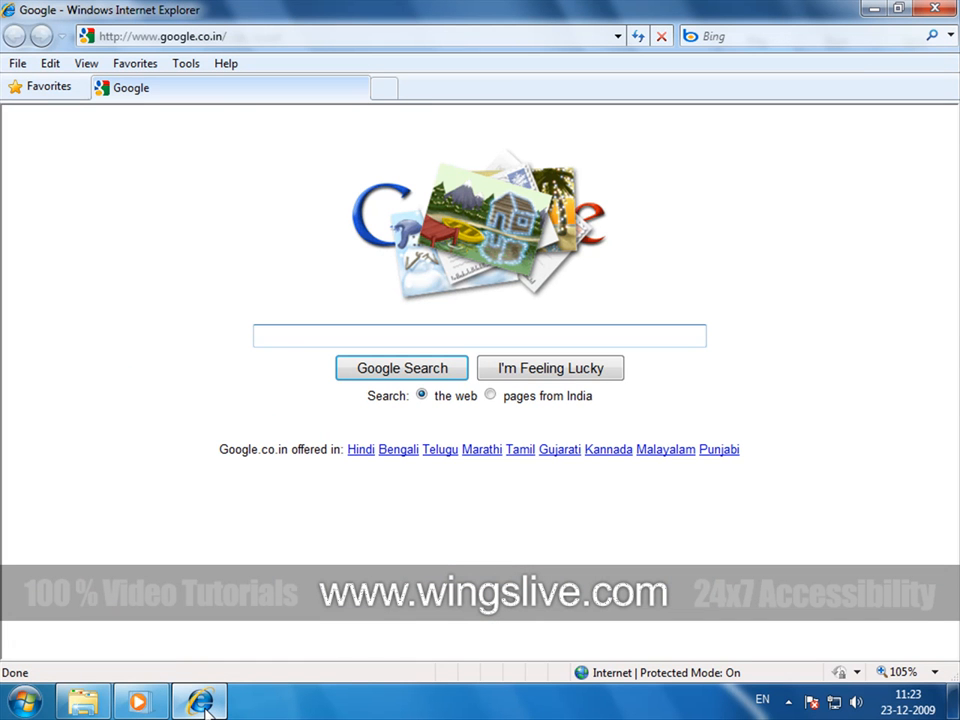
# Show the Start menu's All Programs list and scroll down through the installed programs.
pyautogui.click(24, 700)
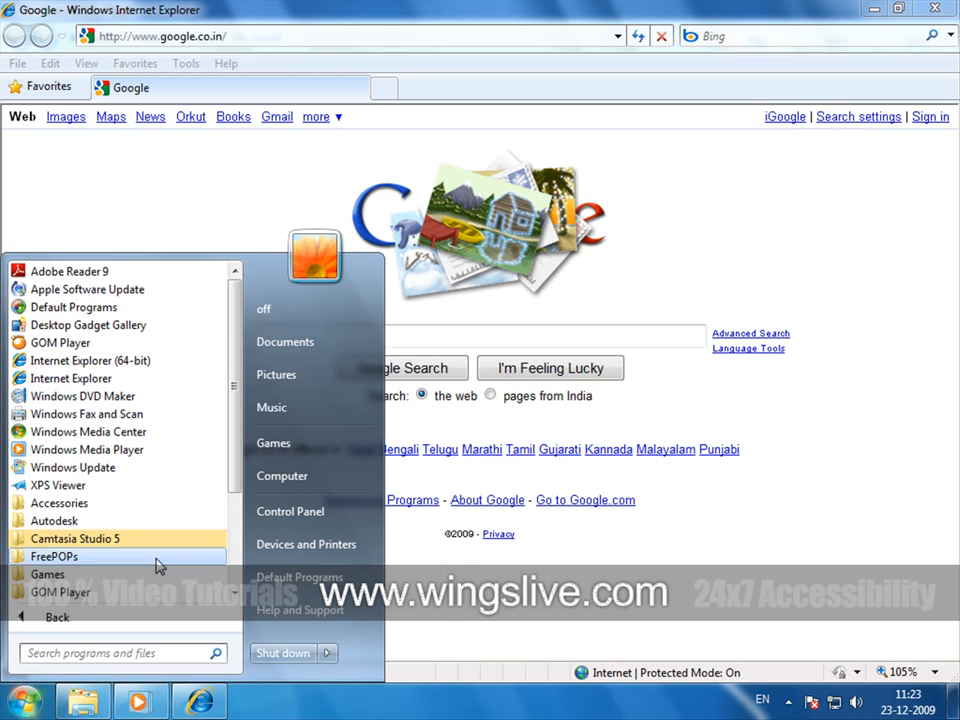
pyautogui.scroll(-3)
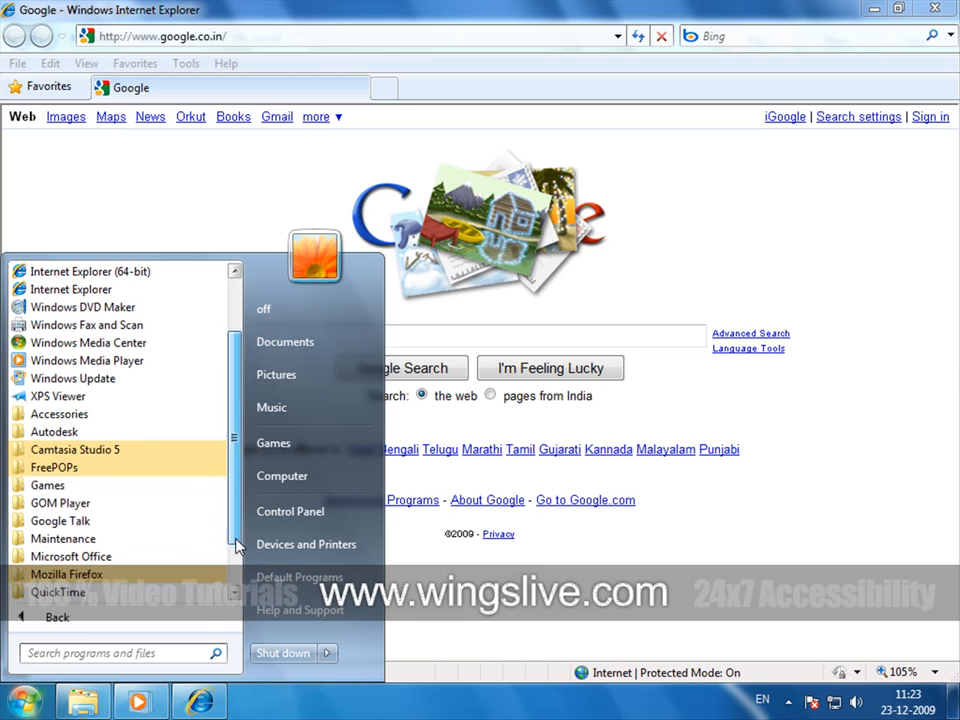